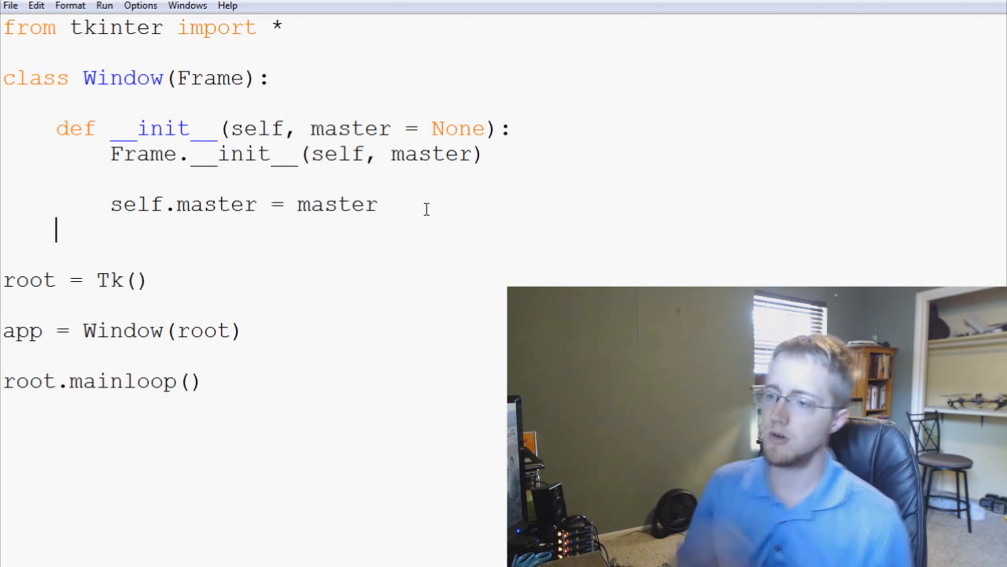
Add self.init_window() on a new line below self.master = master in the constructor
{"action": "left_click", "coordinate": [378, 205]}
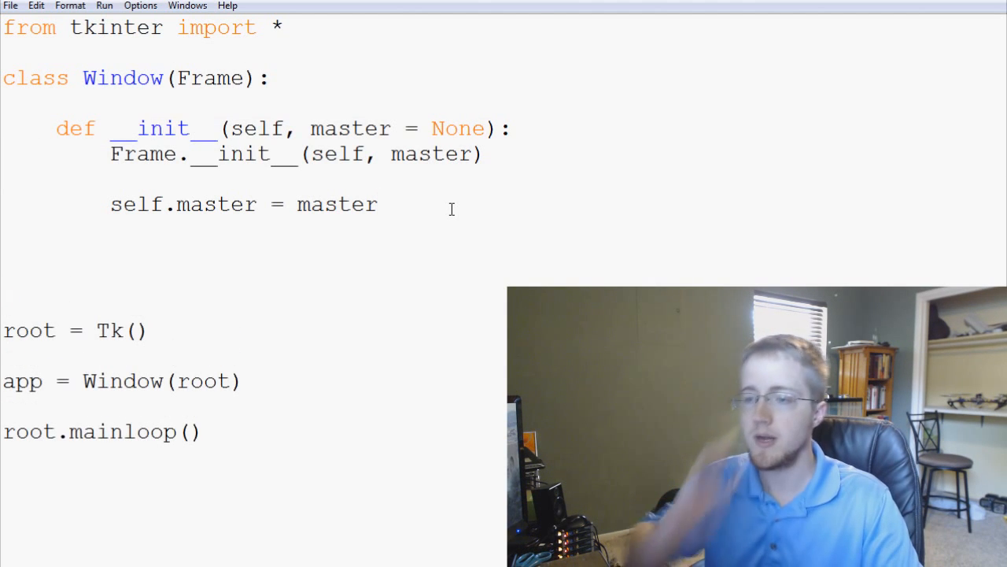
{"action": "type", "text": "s"}
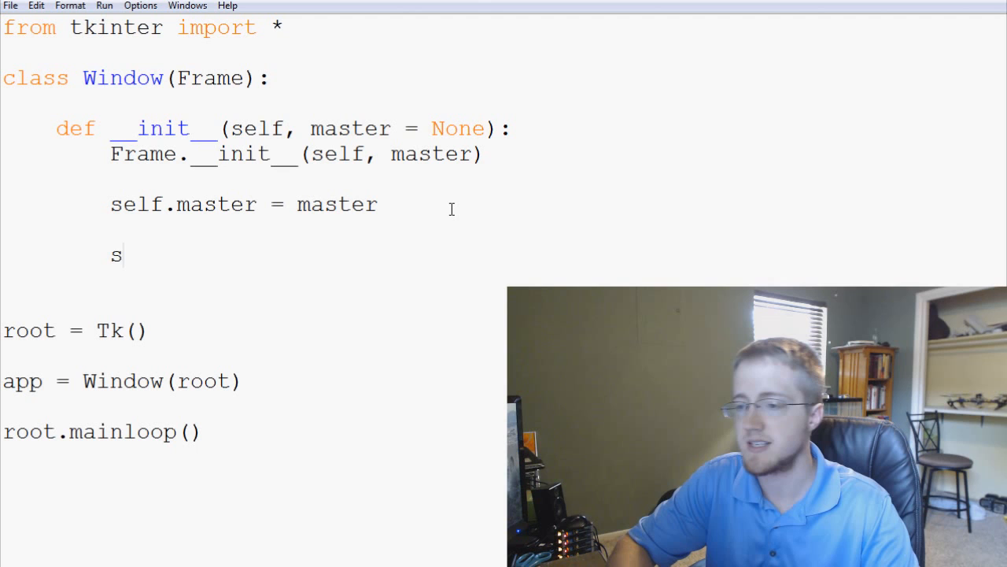
{"action": "type", "text": "elf."}
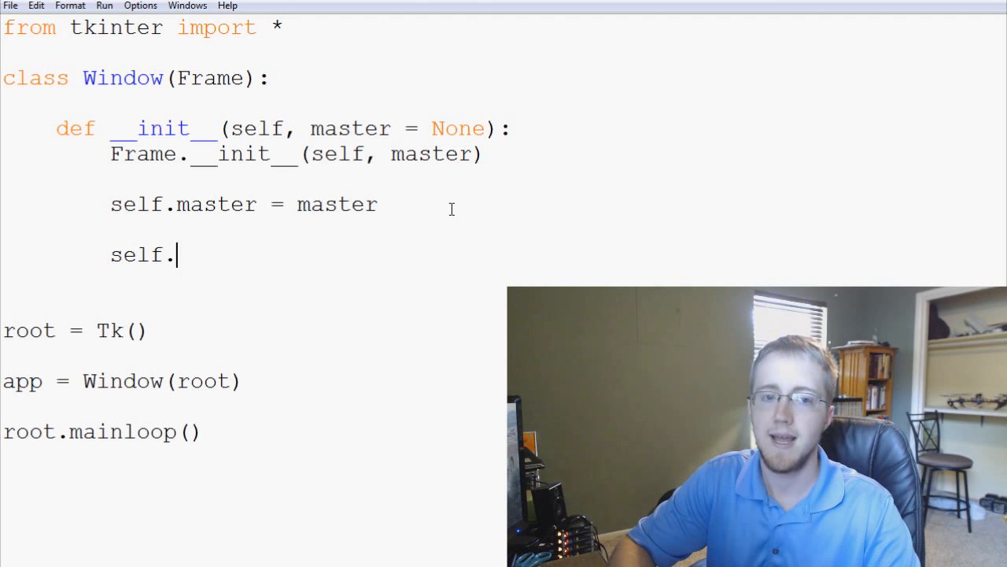
{"action": "type", "text": "init_"}
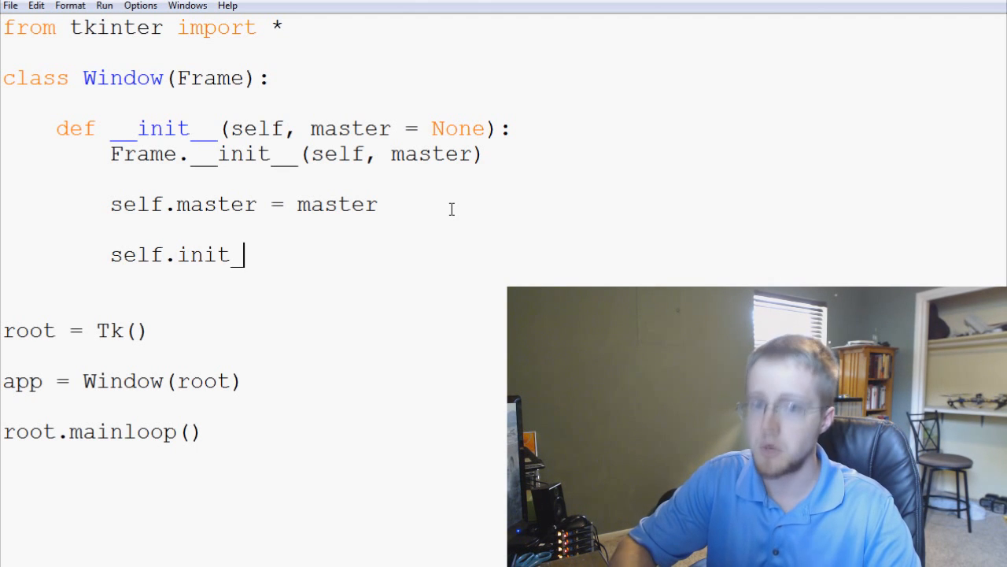
{"action": "type", "text": "window()"}
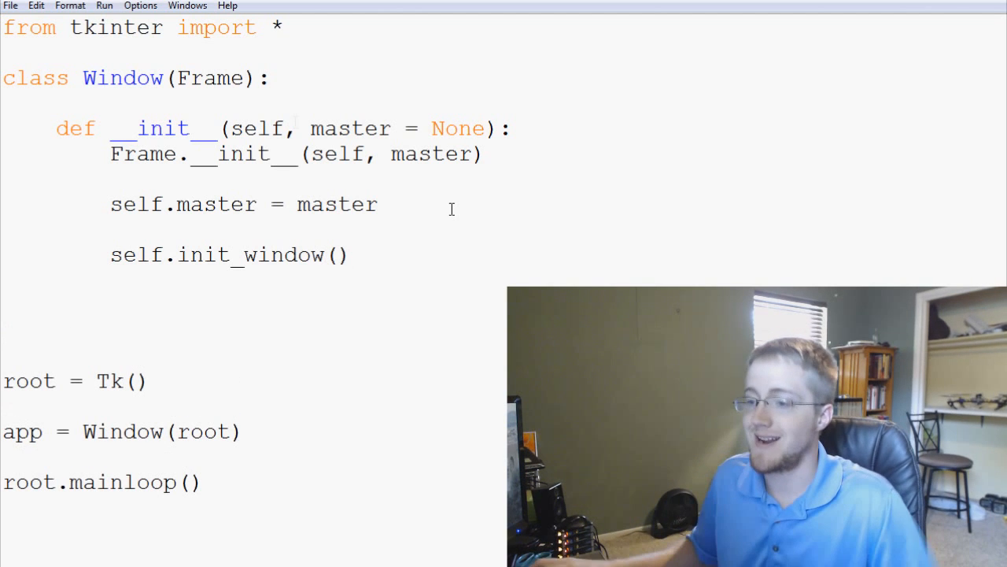
{"action": "double_click", "coordinate": [249, 255]}
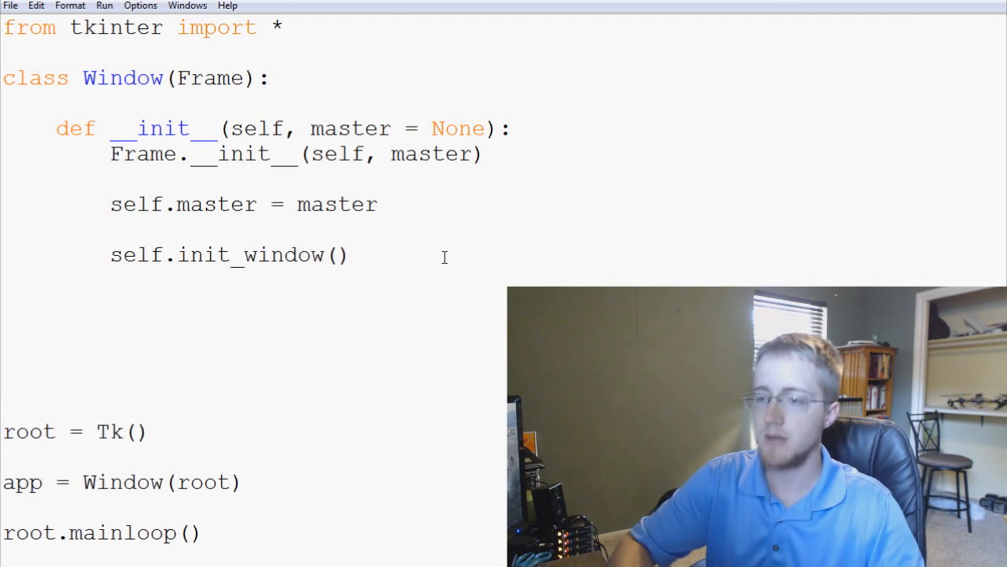
Define a new method def init_window(self): in the Window class
{"action": "type", "text": "def init"}
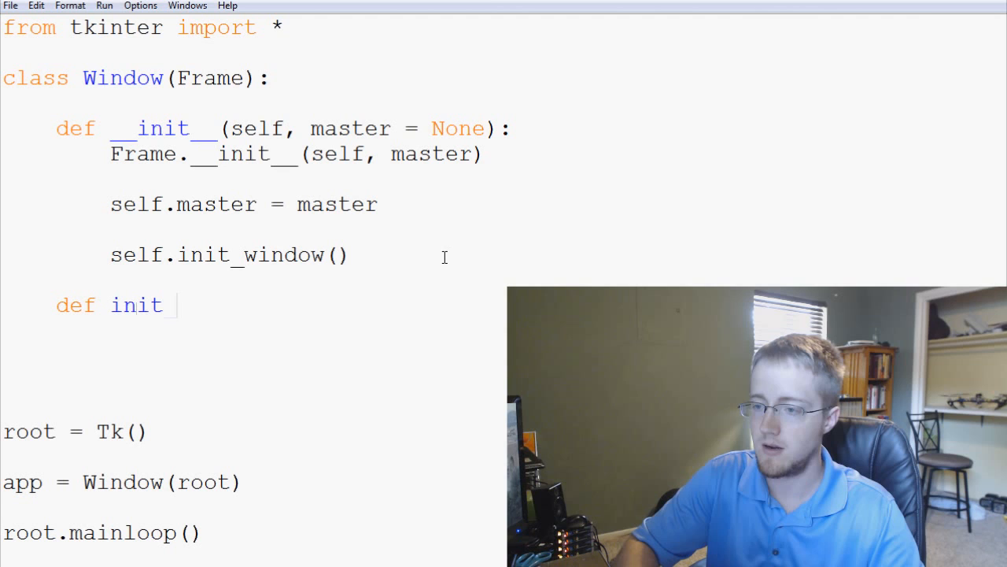
{"action": "type", "text": "_window()"}
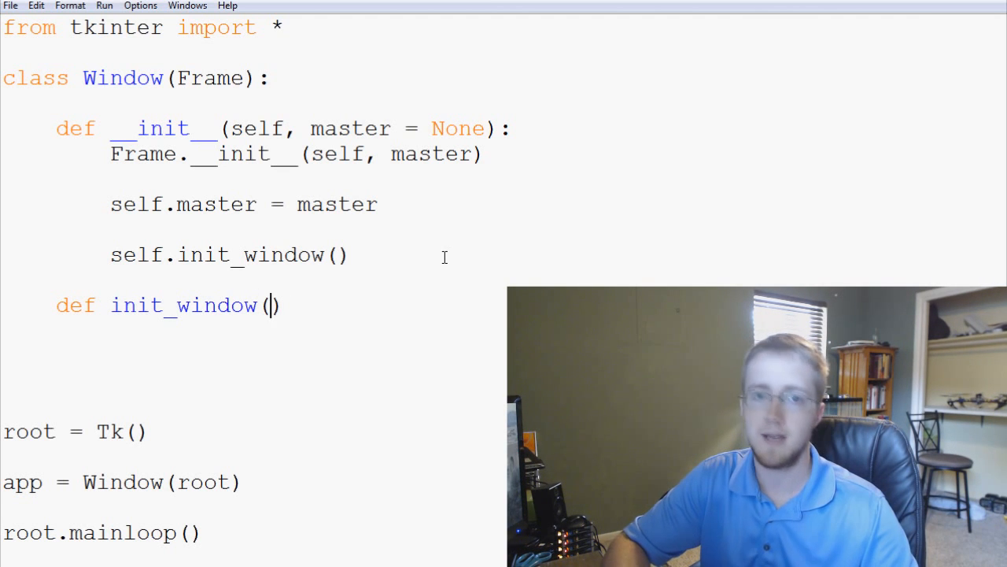
{"action": "type", "text": "s"}
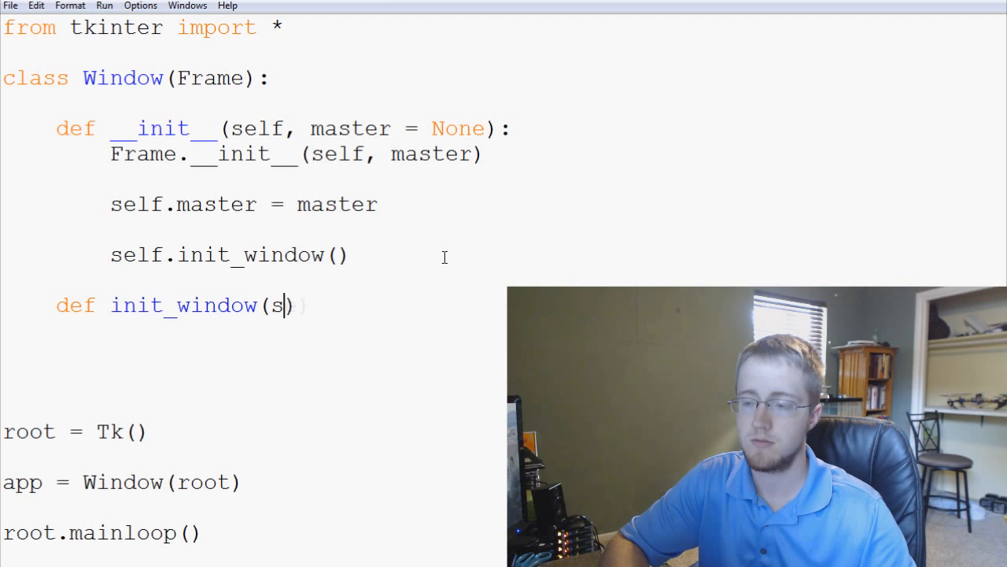
{"action": "type", "text": "elf"}
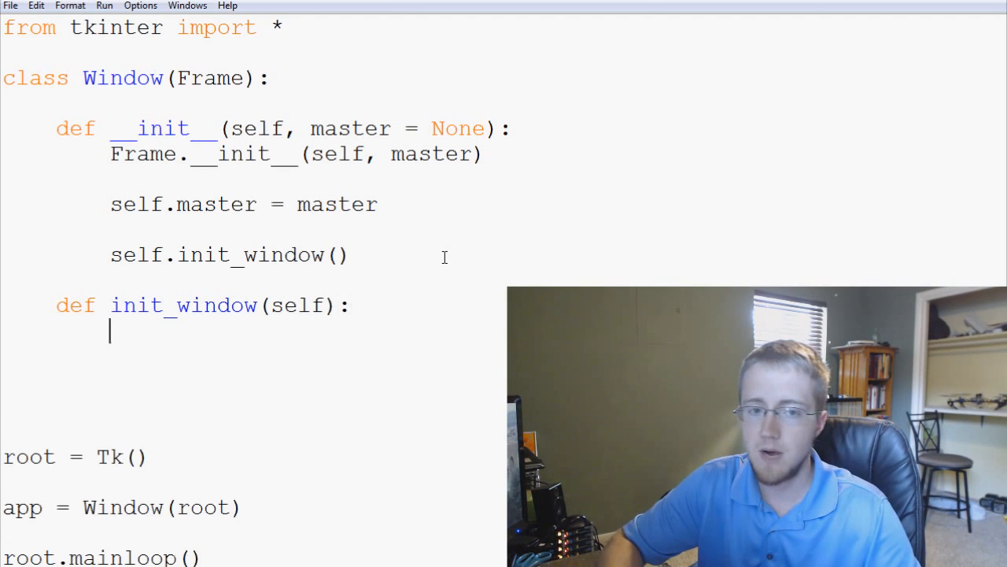
Inside init_window, set self.master.title("GUI") and begin the next self. line
{"action": "type", "text": "s"}
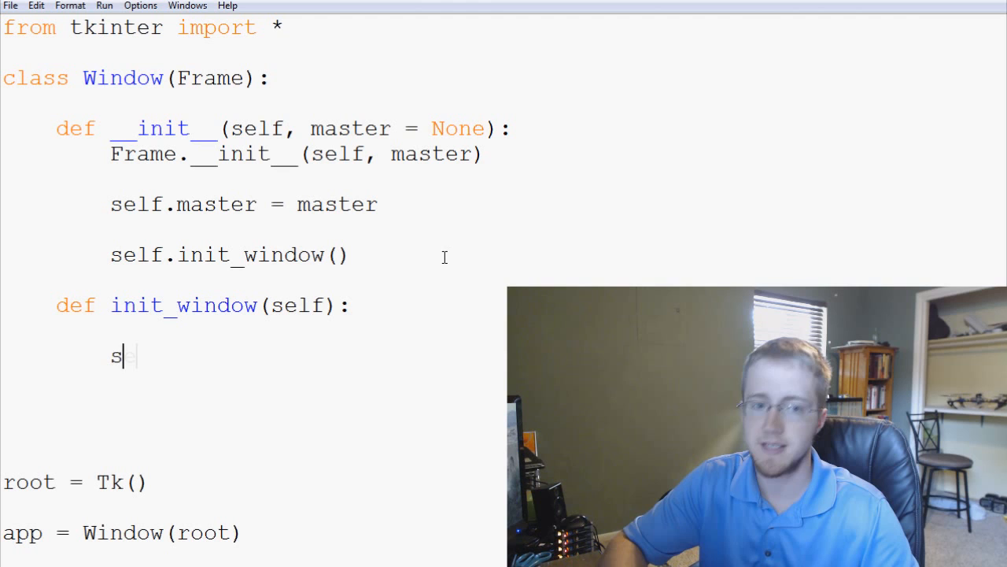
{"action": "type", "text": "elf.master.tit"}
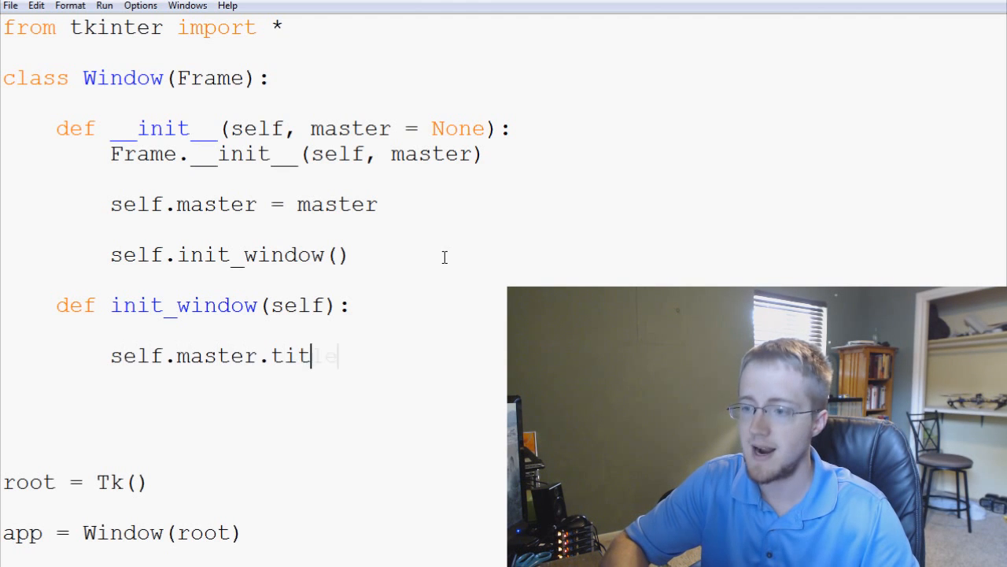
{"action": "type", "text": "le(\"\")"}
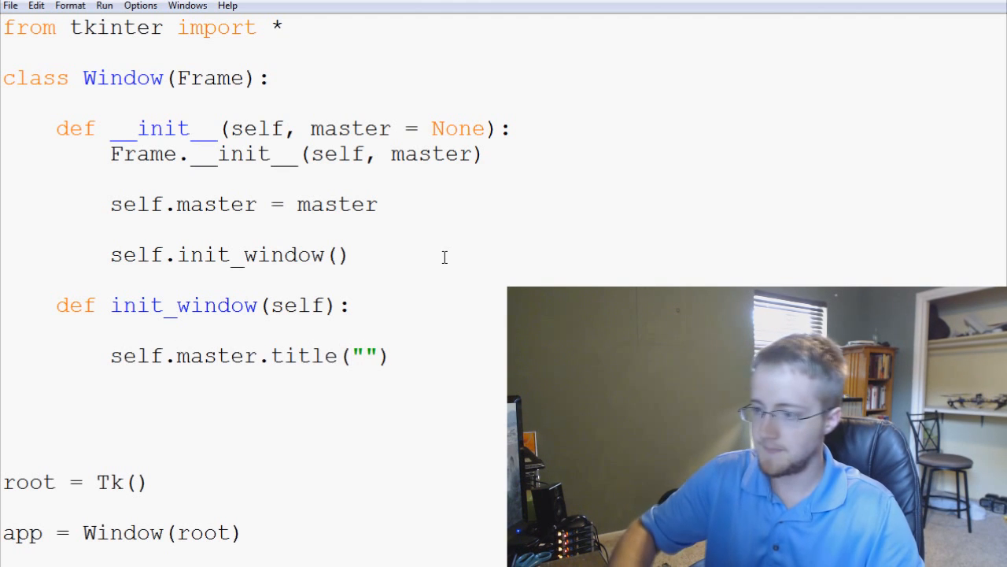
{"action": "type", "text": "GUI"}
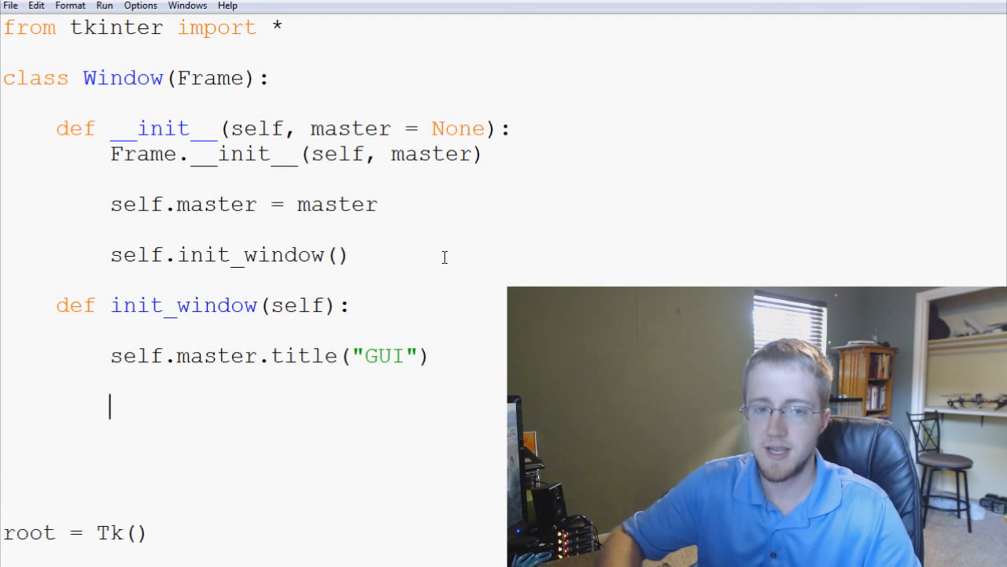
{"action": "type", "text": "self."}
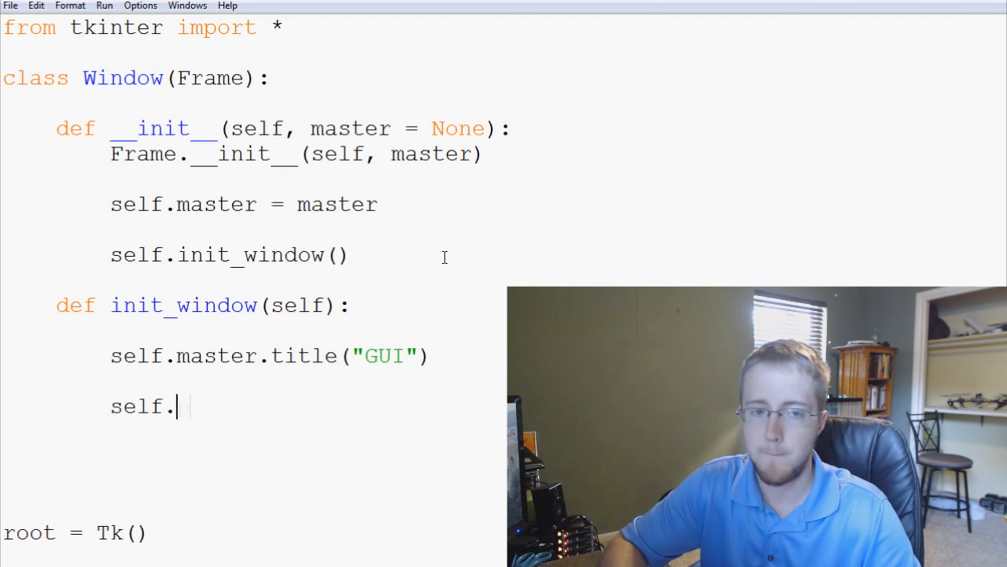
Complete the line as self.pack(fill=BOTH, expand=1) and open a new line below
{"action": "type", "text": "pack()"}
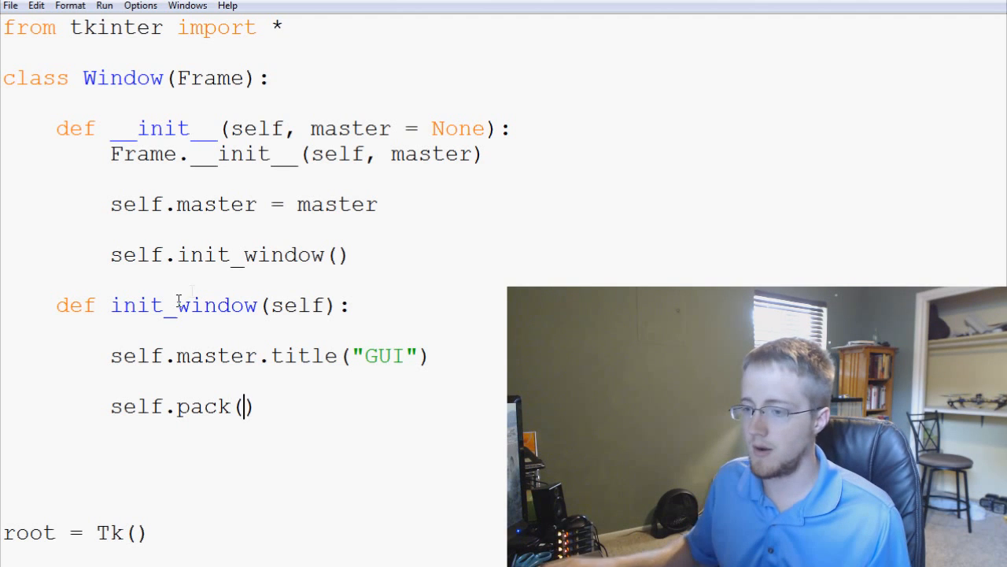
{"action": "double_click", "coordinate": [182, 306]}
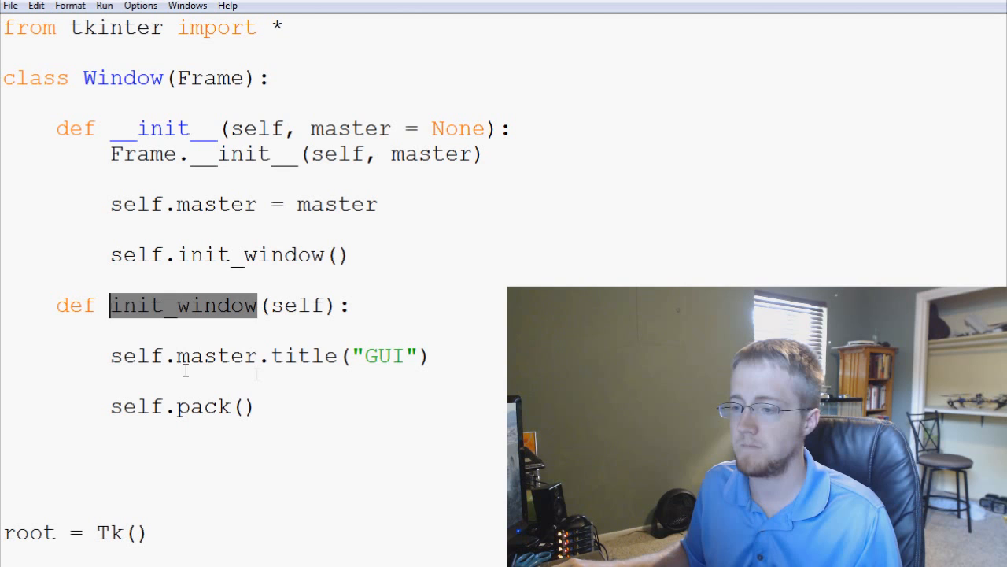
{"action": "double_click", "coordinate": [384, 356]}
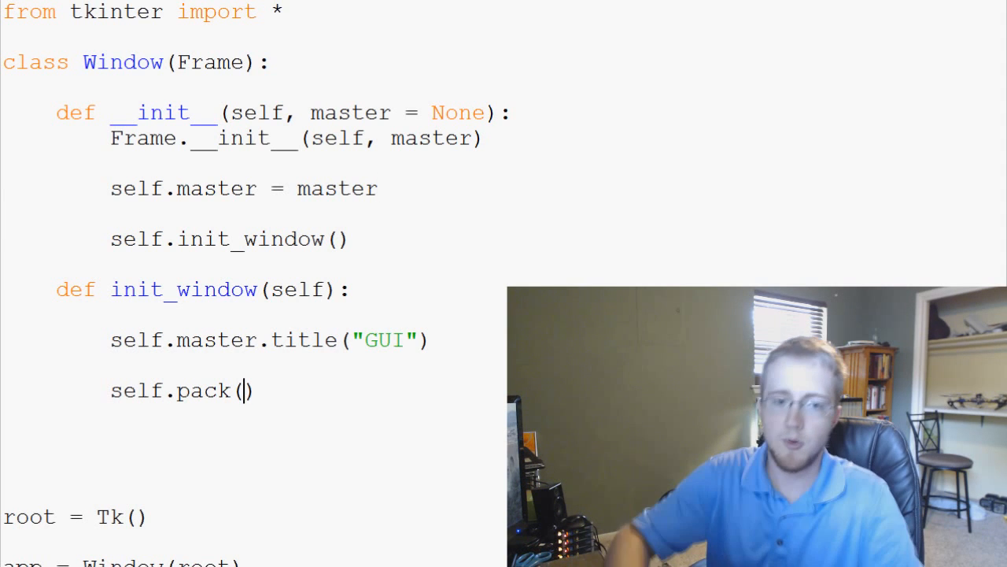
{"action": "type", "text": "fill="}
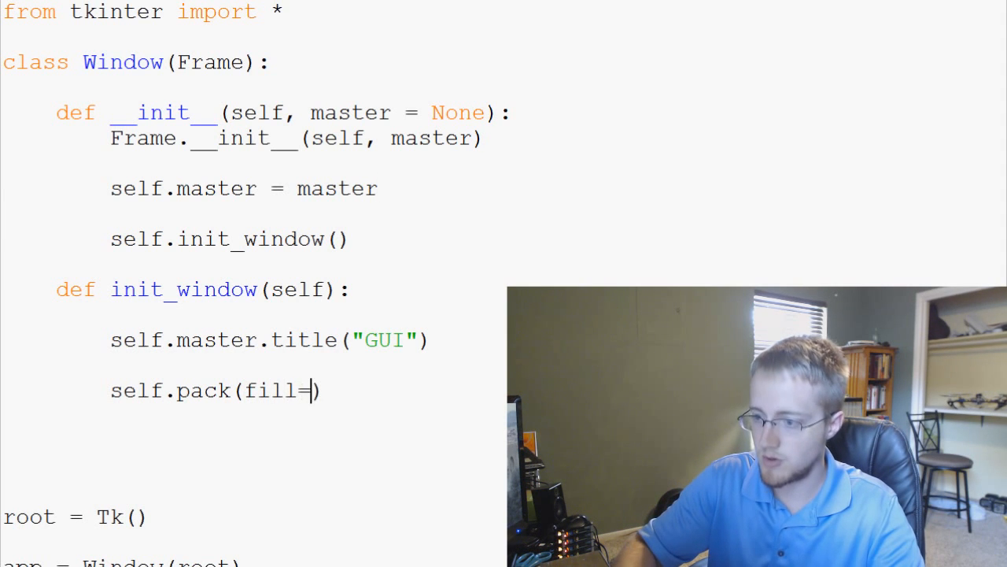
{"action": "type", "text": "BOTH,"}
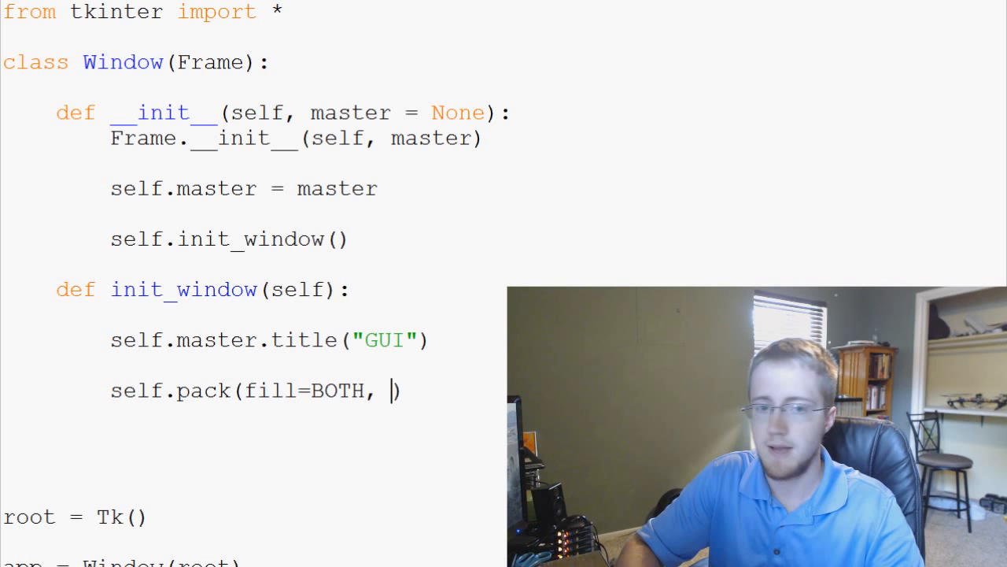
{"action": "type", "text": "expand ="}
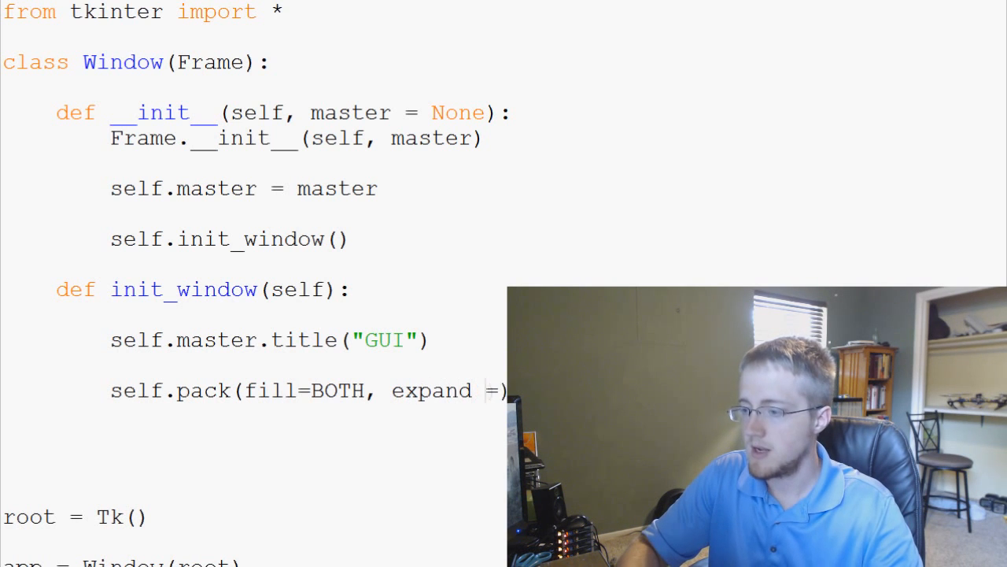
{"action": "type", "text": "1"}
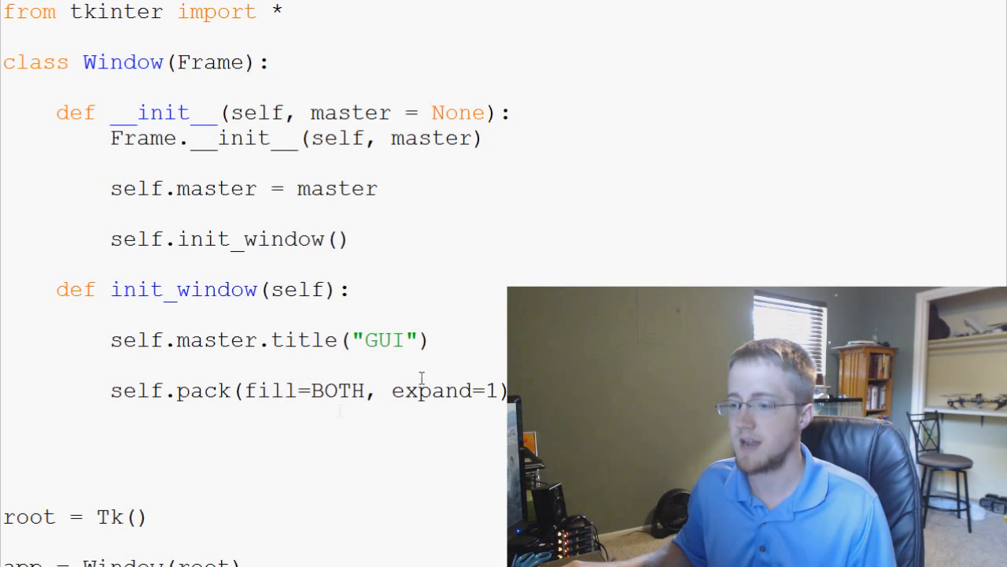
{"action": "double_click", "coordinate": [270, 390]}
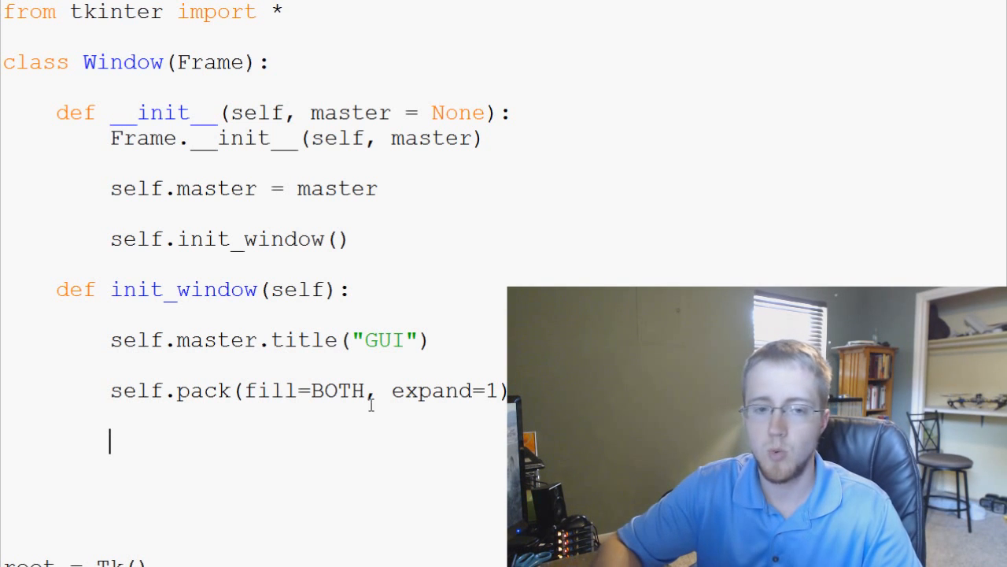
Add quitButton = Button() below the pack call and highlight the word Button
{"action": "type", "text": "q"}
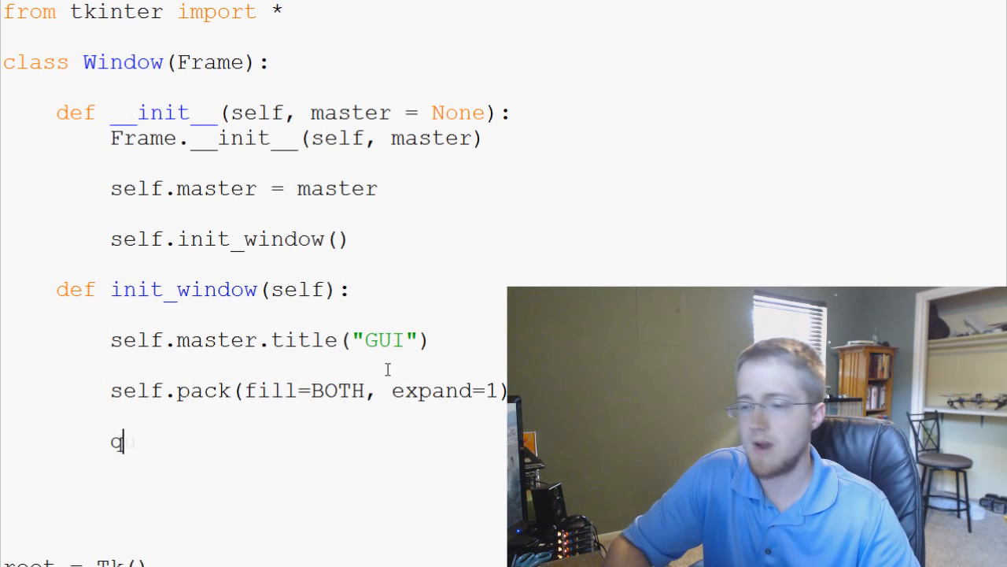
{"action": "type", "text": "uit"}
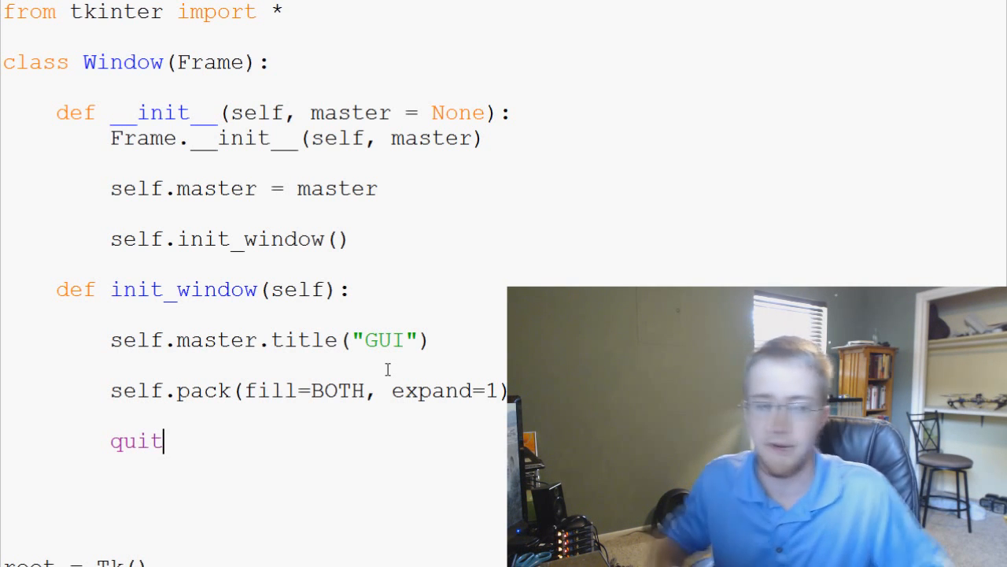
{"action": "type", "text": "Butt"}
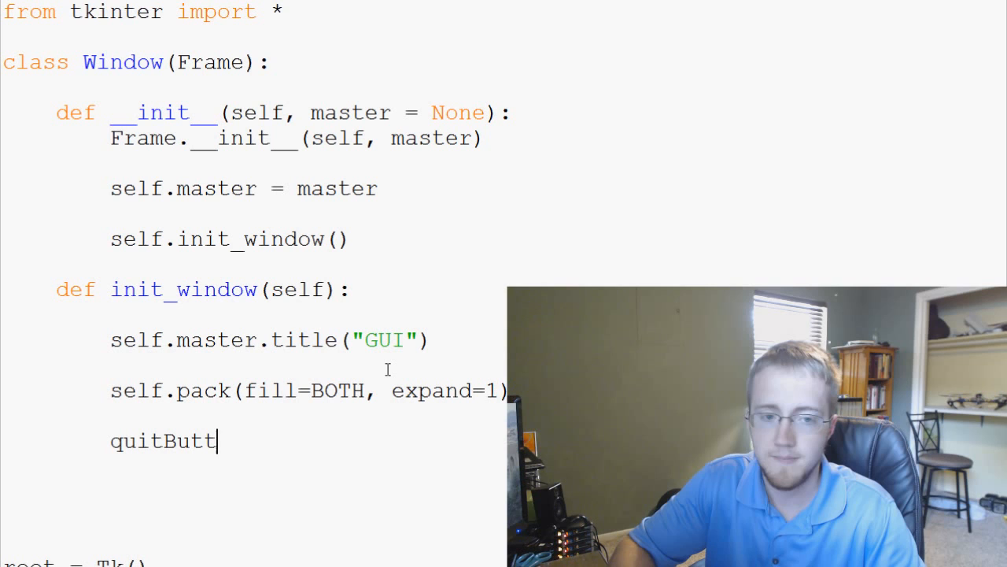
{"action": "type", "text": "on = B"}
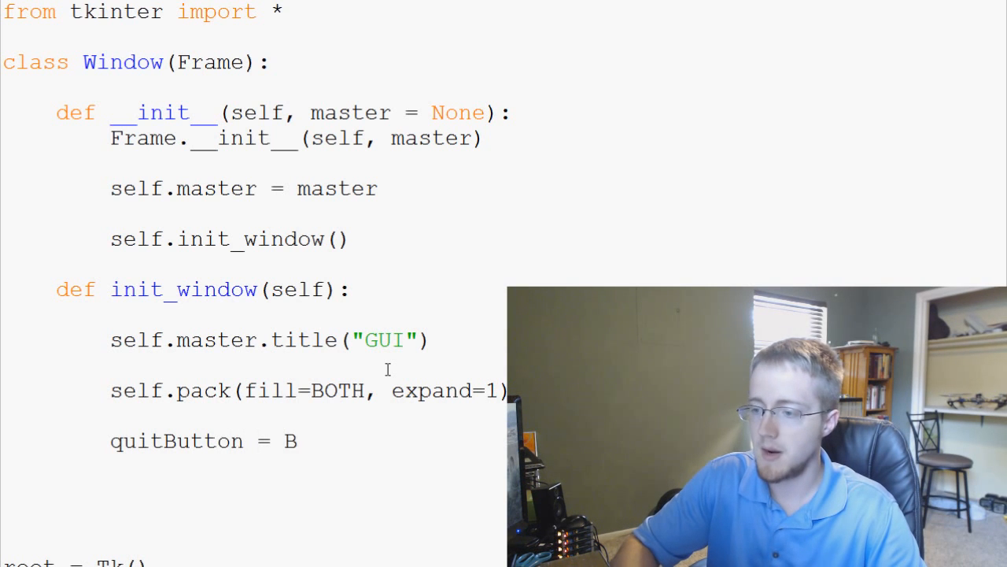
{"action": "type", "text": "utton"}
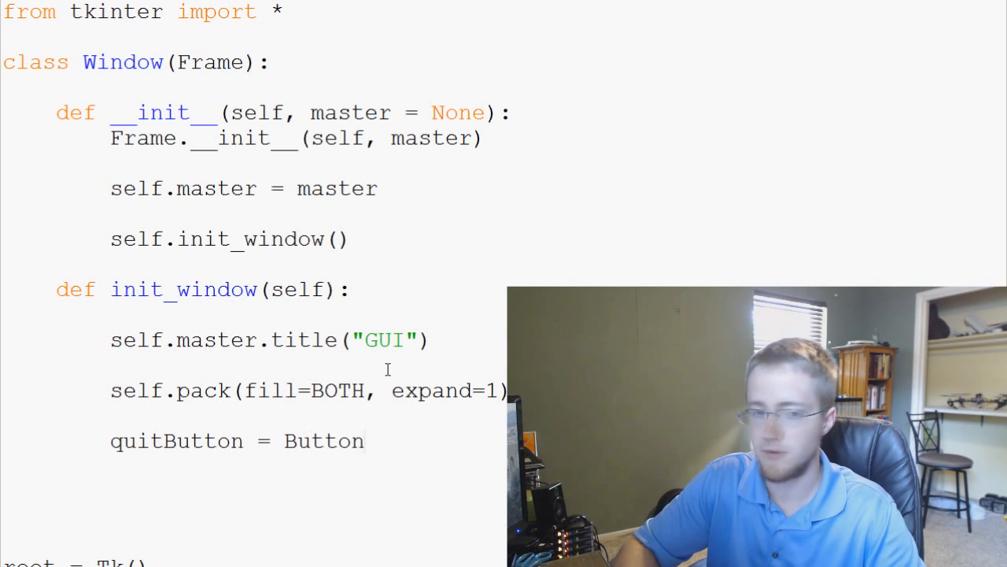
{"action": "type", "text": "()"}
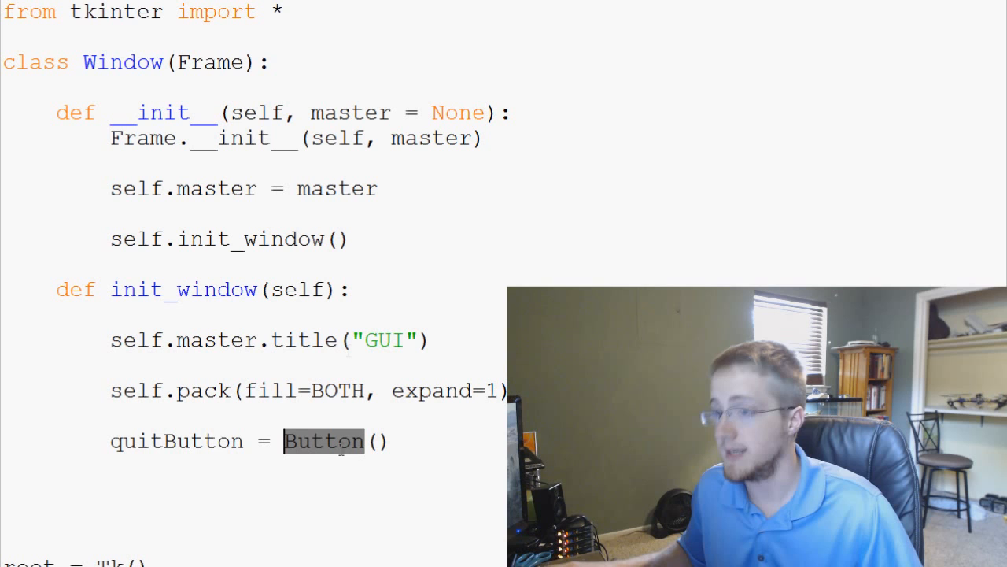
{"action": "double_click", "coordinate": [115, 13]}
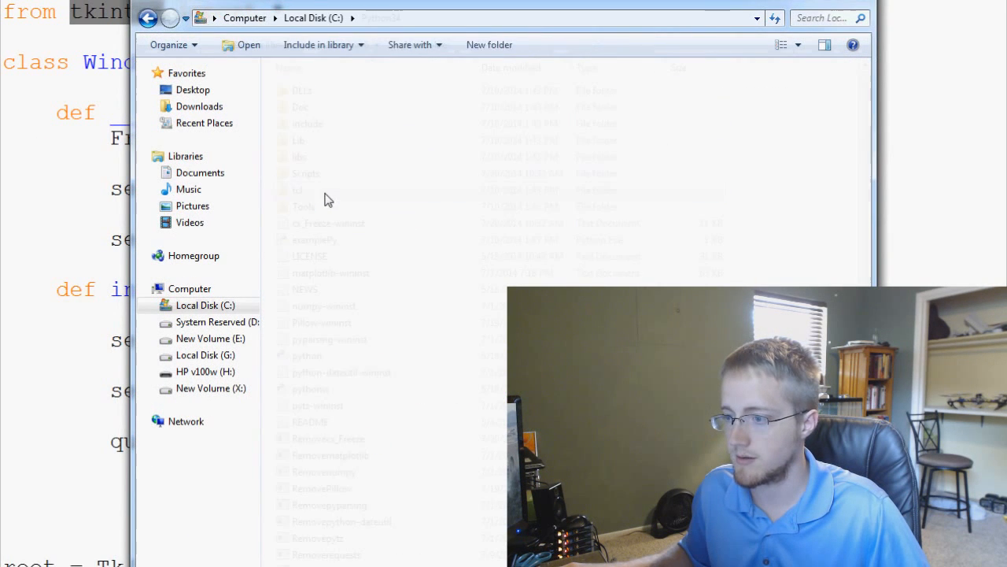
Browse Explorer to C:\Python34\Lib and open the tkinter package folder
{"action": "left_click", "coordinate": [306, 140]}
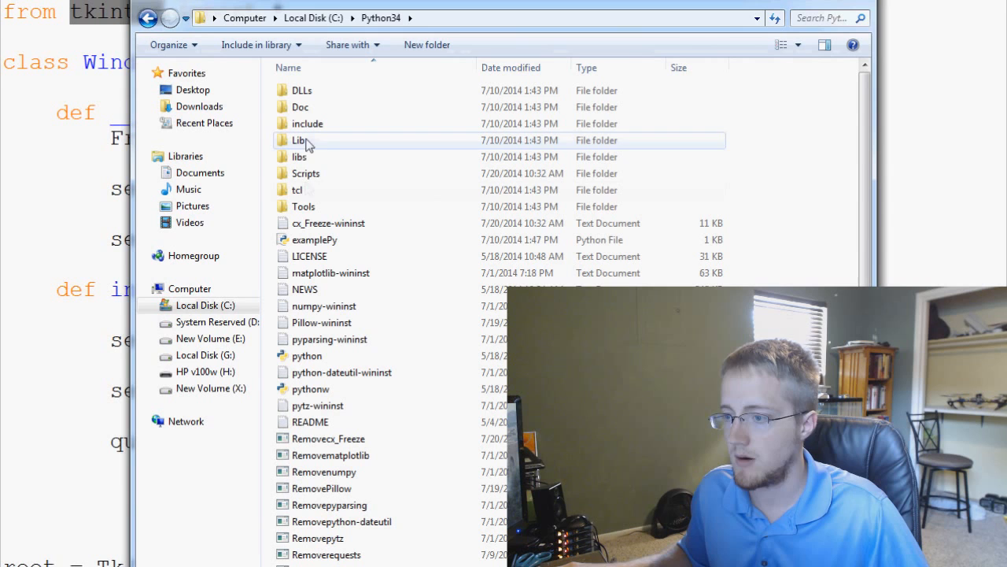
{"action": "left_click", "coordinate": [298, 189]}
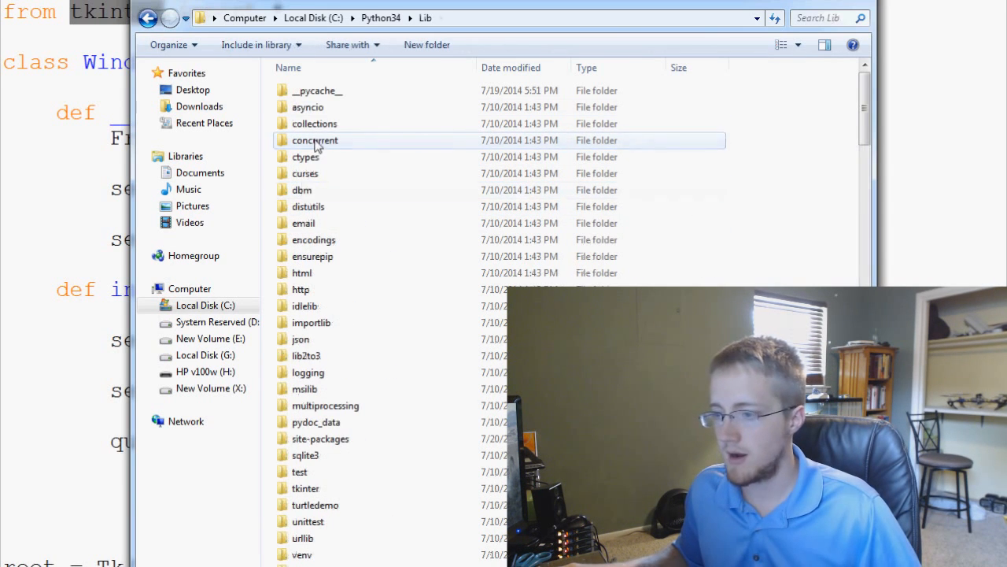
{"action": "left_click", "coordinate": [305, 488]}
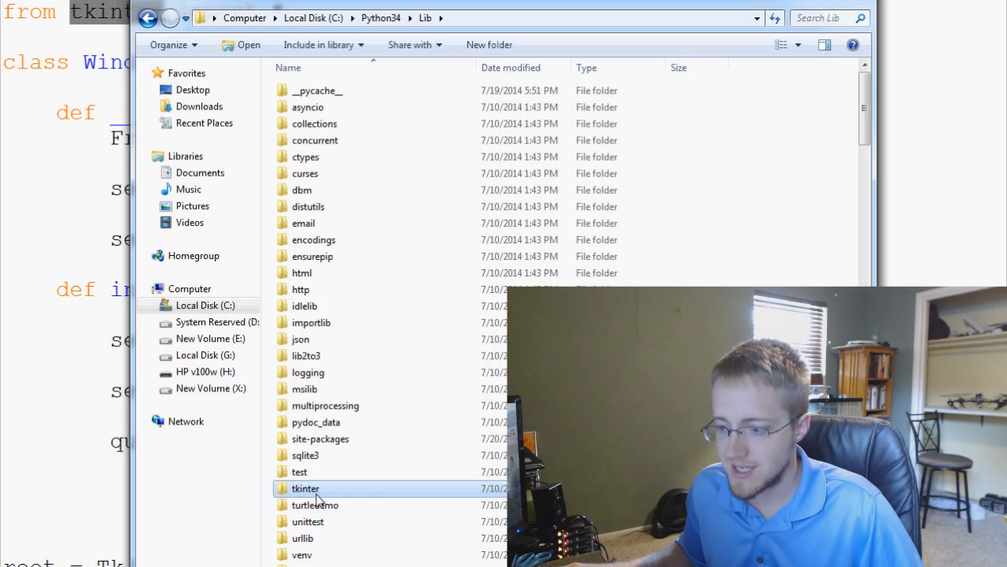
{"action": "double_click", "coordinate": [305, 488]}
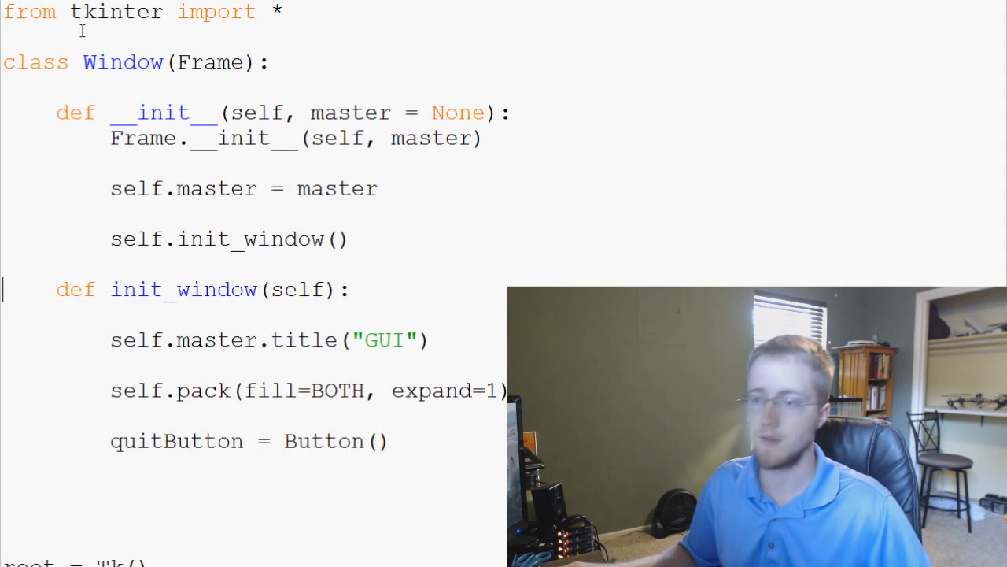
Give the Button call the arguments self, text="Quit" inside its parentheses
{"action": "scroll", "scroll_direction": "down", "scroll_amount": 3}
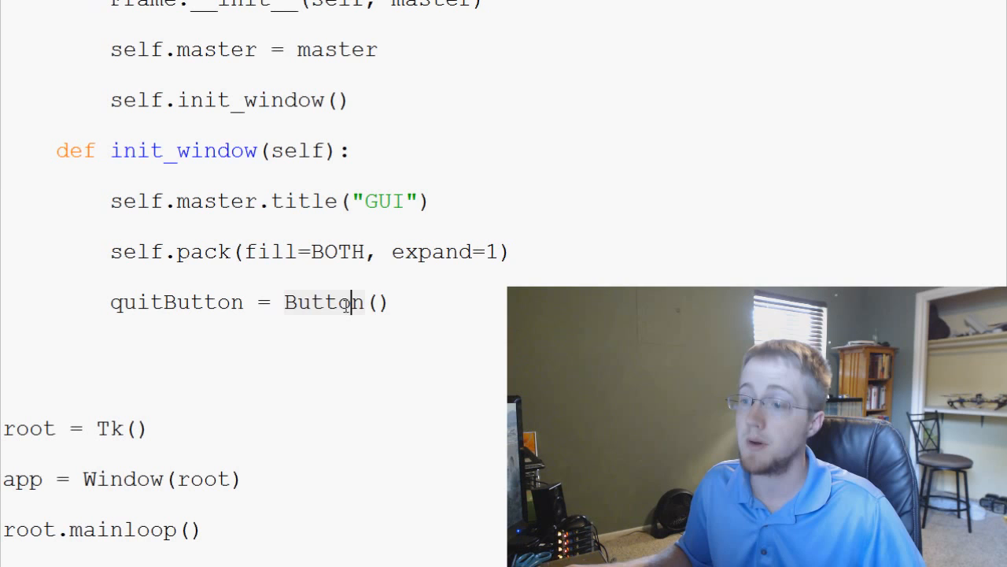
{"action": "double_click", "coordinate": [321, 302]}
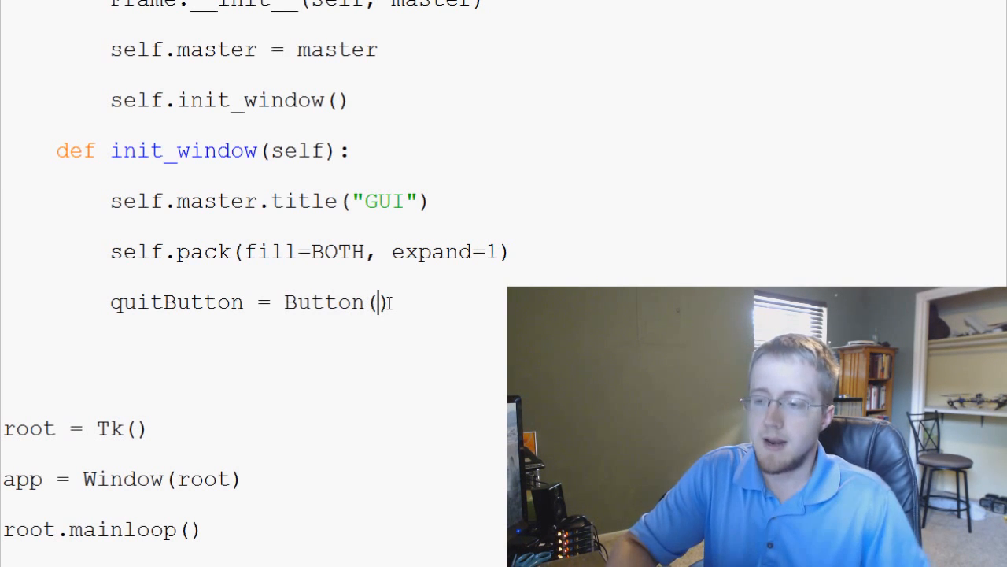
{"action": "type", "text": "self,"}
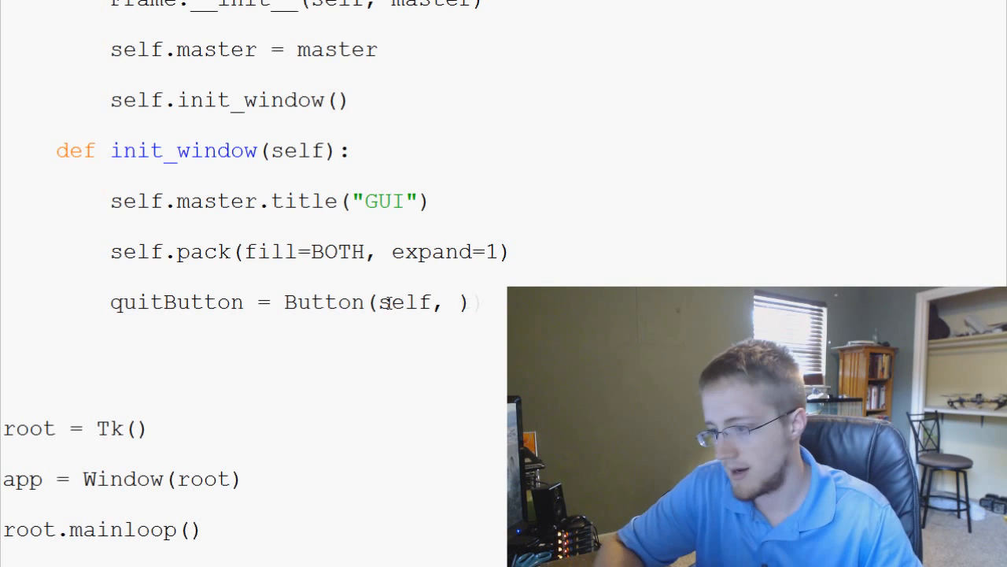
{"action": "type", "text": "text"}
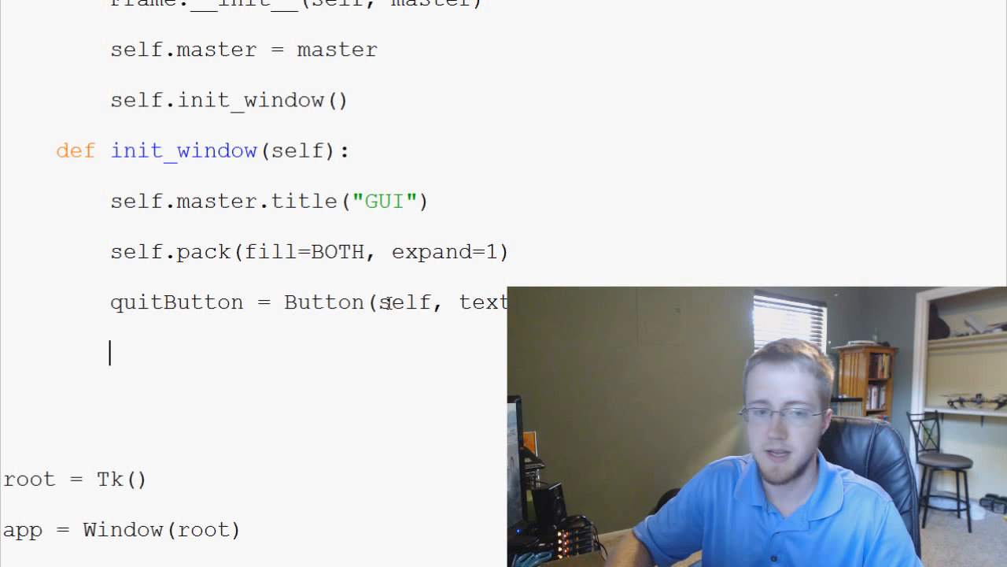
Add quitButton.place(x=0, y=0) to put the button at the top-left corner
{"action": "type", "text": "quitB"}
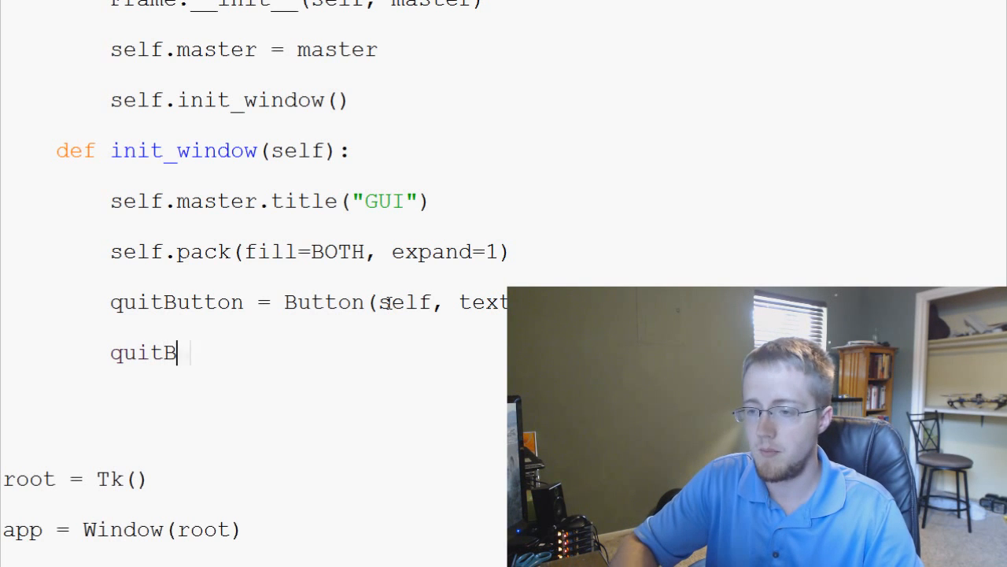
{"action": "type", "text": "utton.place"}
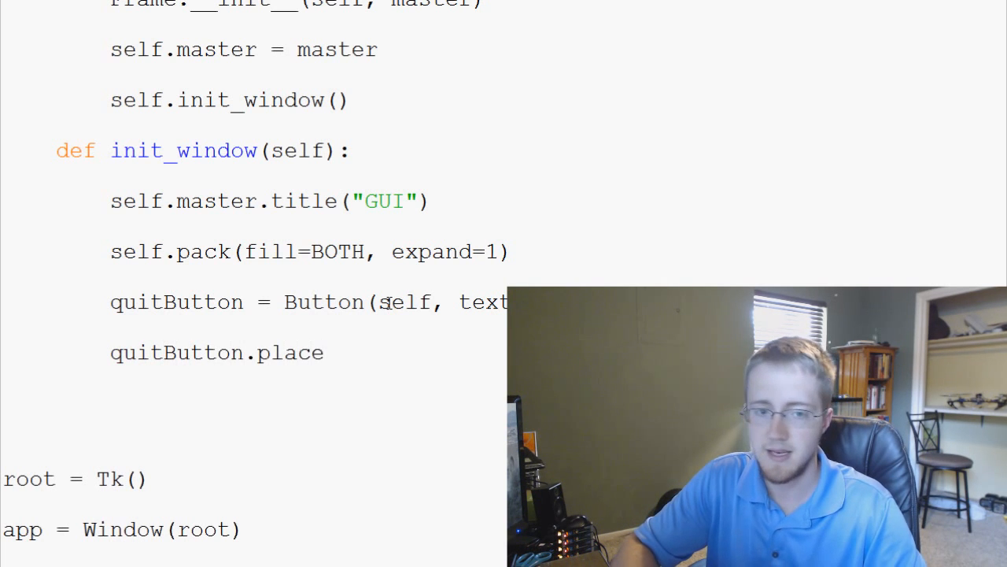
{"action": "type", "text": "()"}
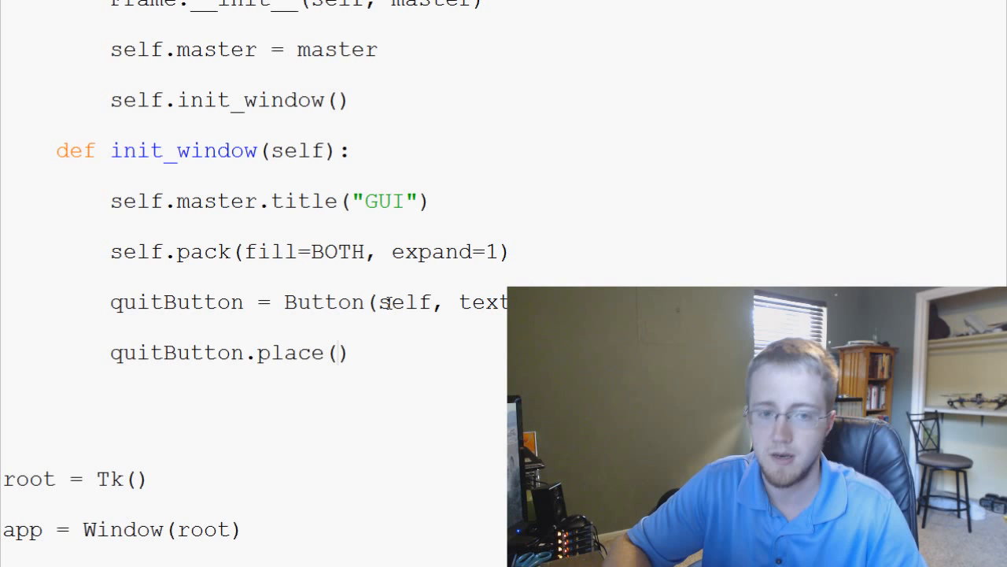
{"action": "type", "text": "x=0"}
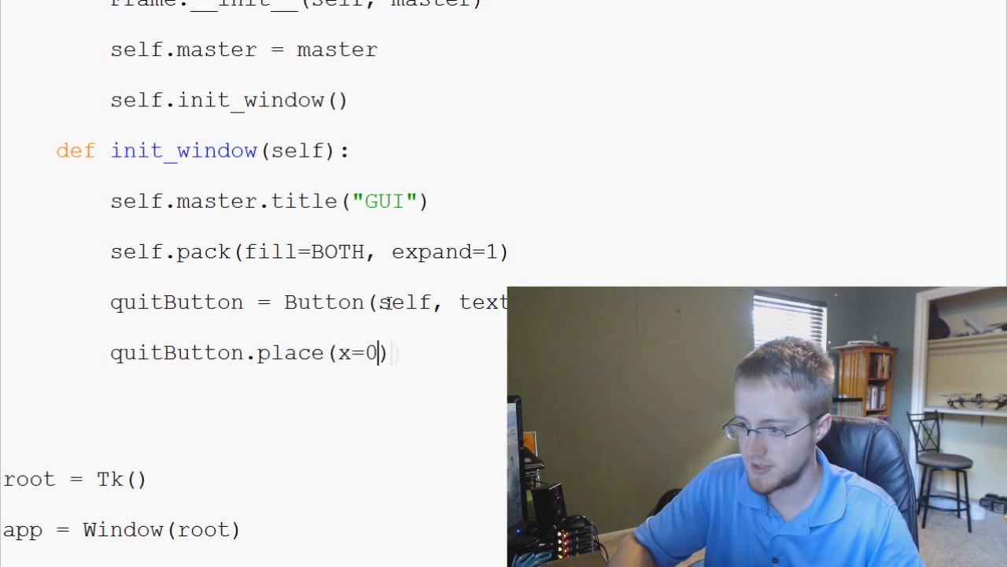
{"action": "type", "text": ", y=0"}
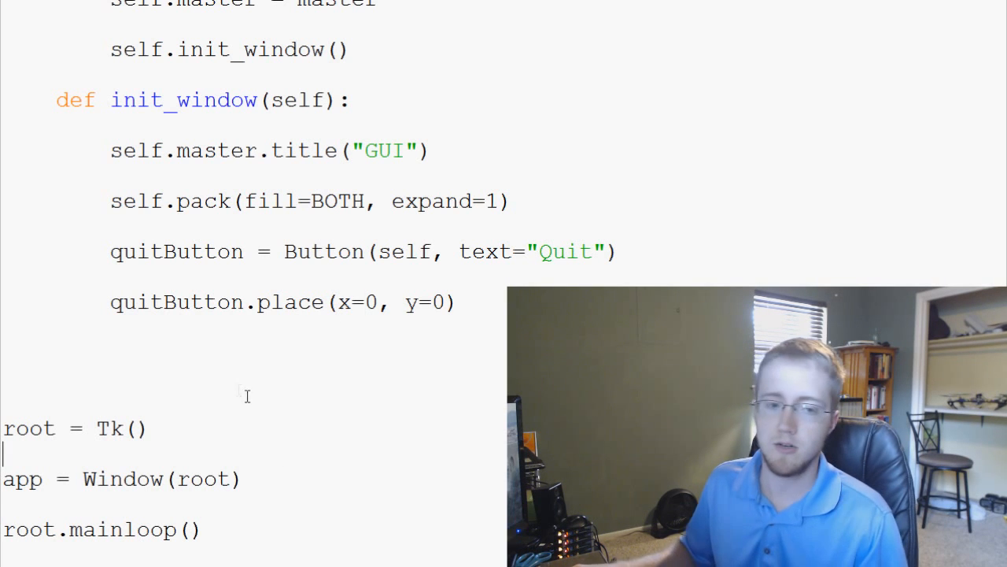
Add root.geometry("400x300") right after root = Tk() to size the window
{"action": "double_click", "coordinate": [123, 428]}
{"action": "type", "text": "root.geomete"}
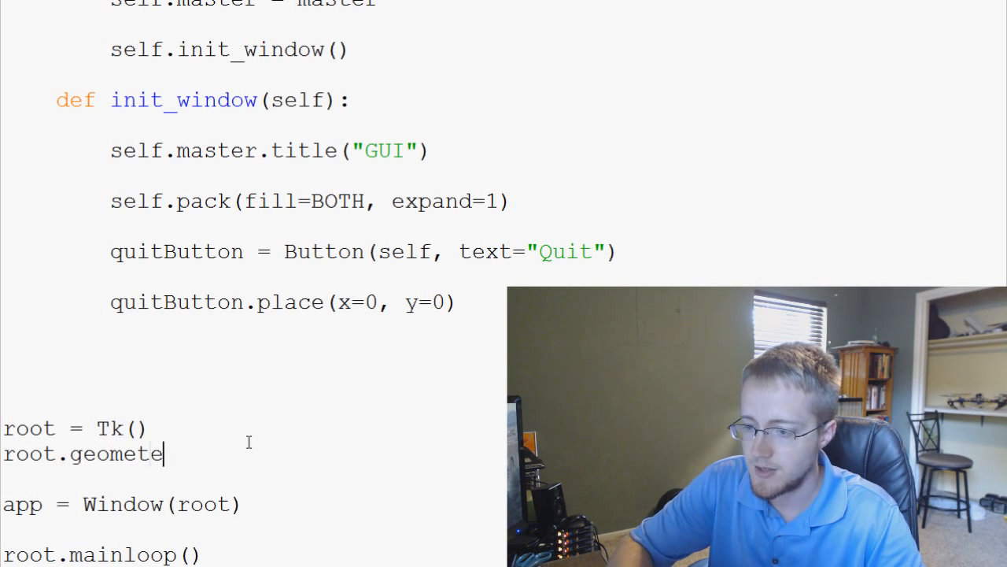
{"action": "type", "text": "ry"}
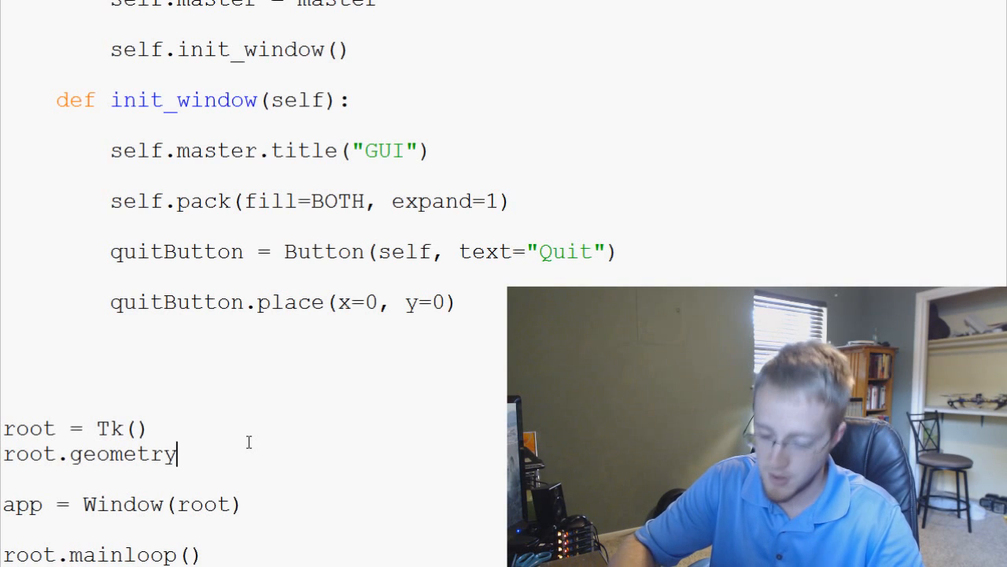
{"action": "type", "text": "(\"\")"}
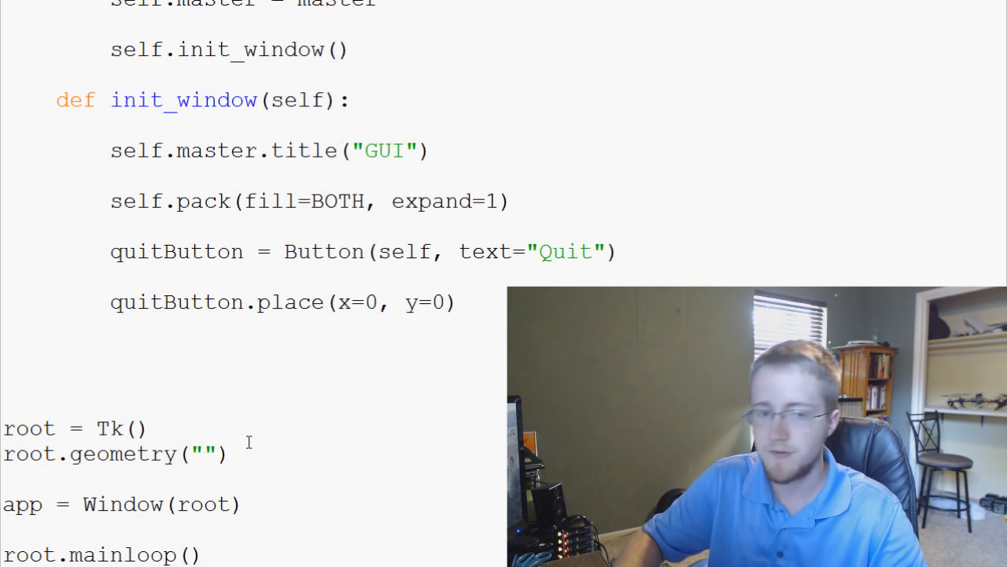
{"action": "type", "text": "4"}
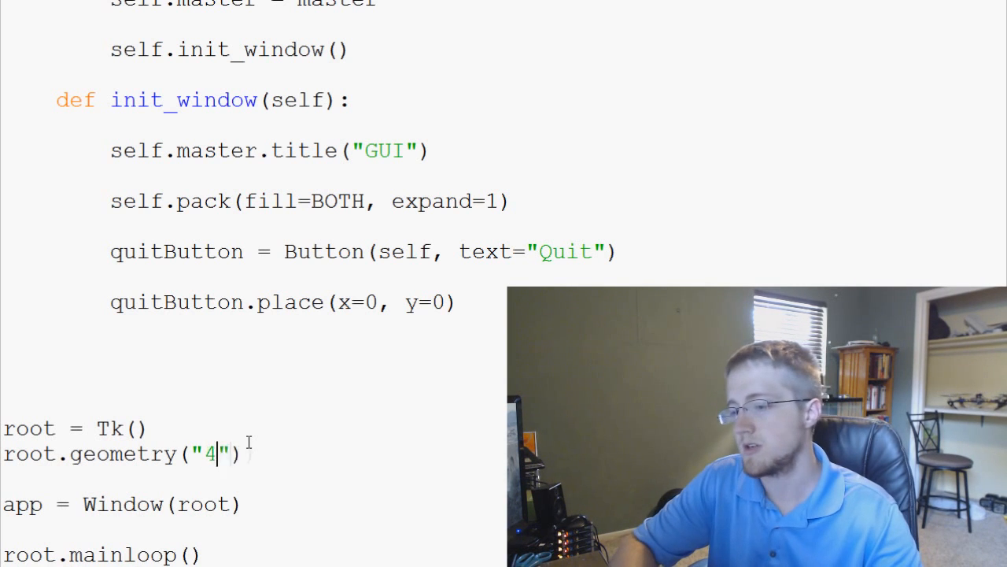
{"action": "type", "text": "00x300"}
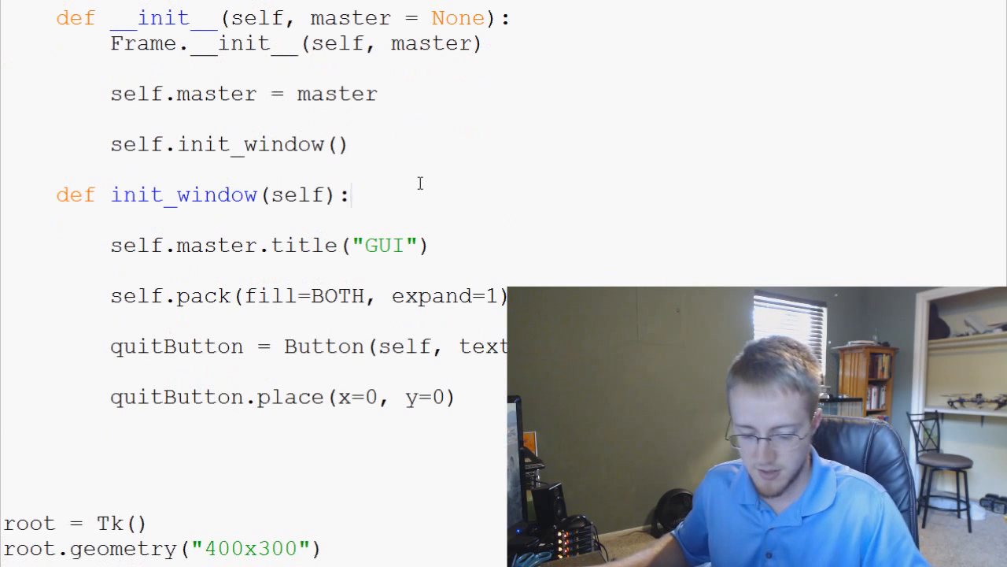
{"action": "mouse_move", "coordinate": [430, 173]}
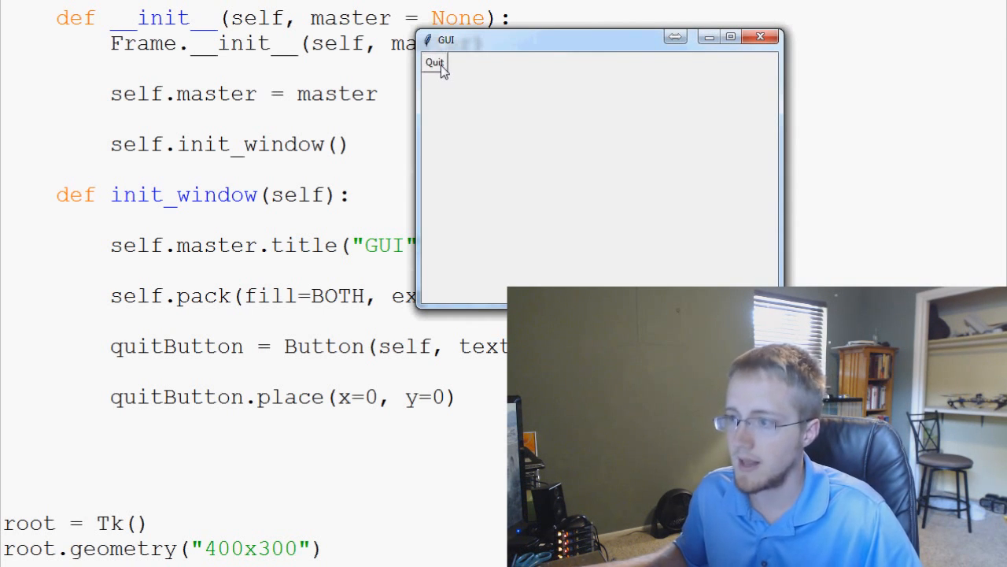
{"action": "mouse_move", "coordinate": [454, 110]}
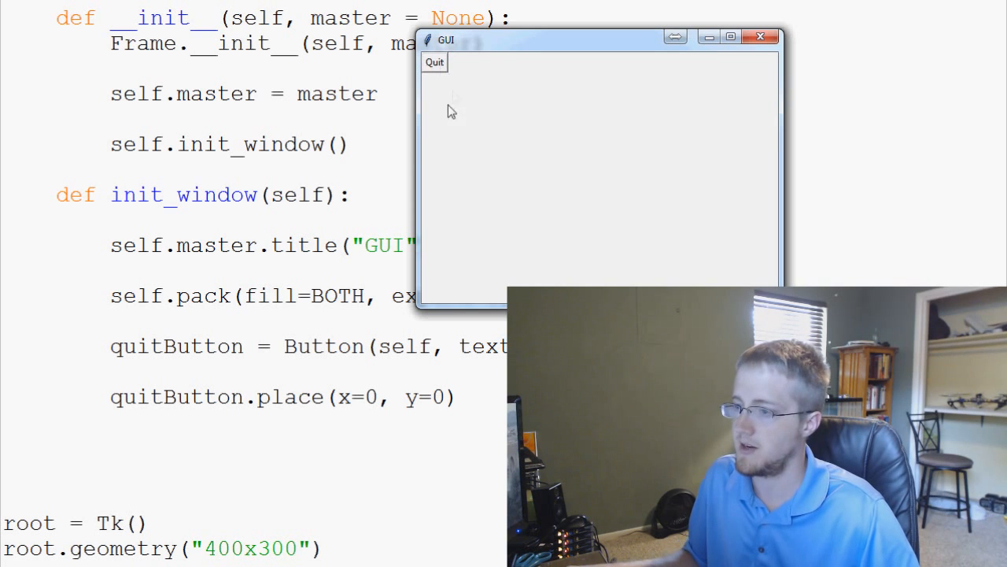
{"action": "mouse_move", "coordinate": [434, 65]}
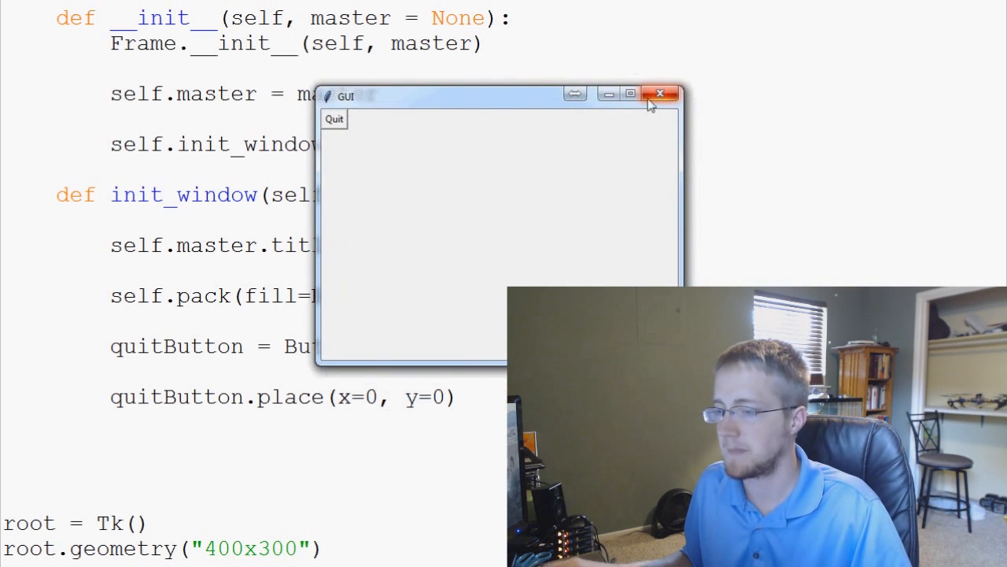
{"action": "left_click", "coordinate": [659, 94]}
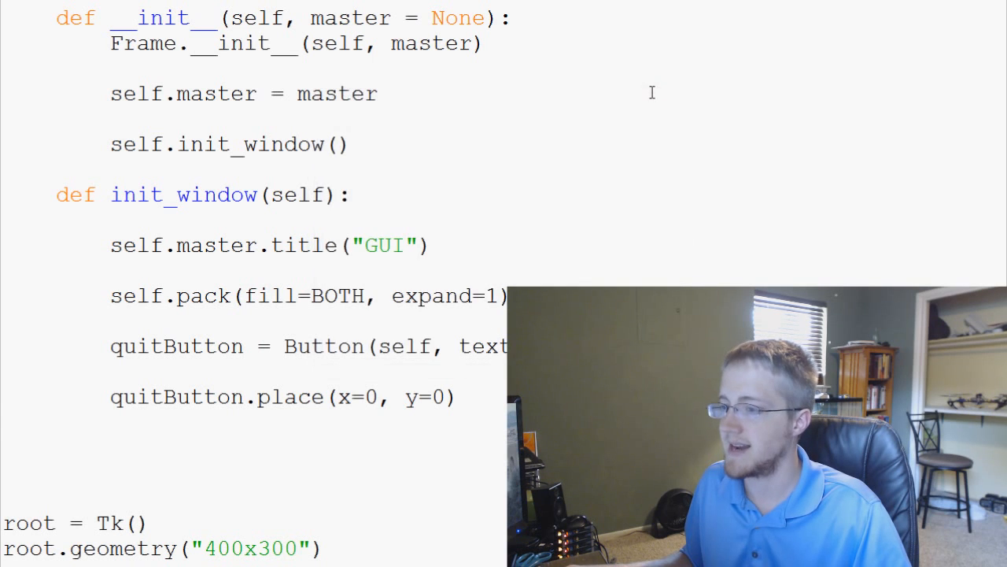